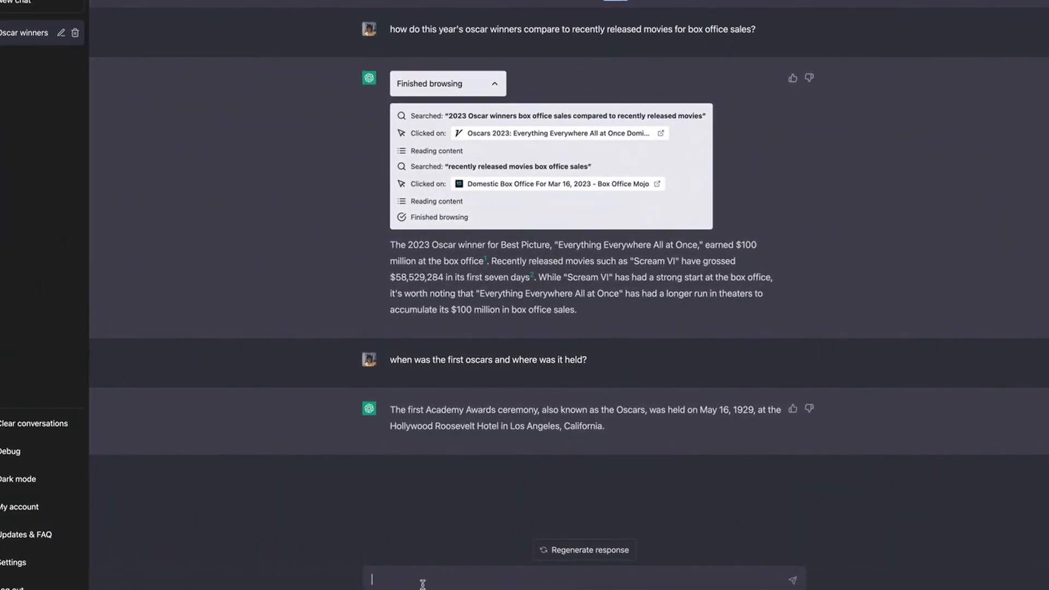
Scroll through Code Interpreter's 1/sin(x) graph with vertical asymptotes and its explanation
{"action": "scroll", "scroll_direction": "down", "scroll_amount": 3}
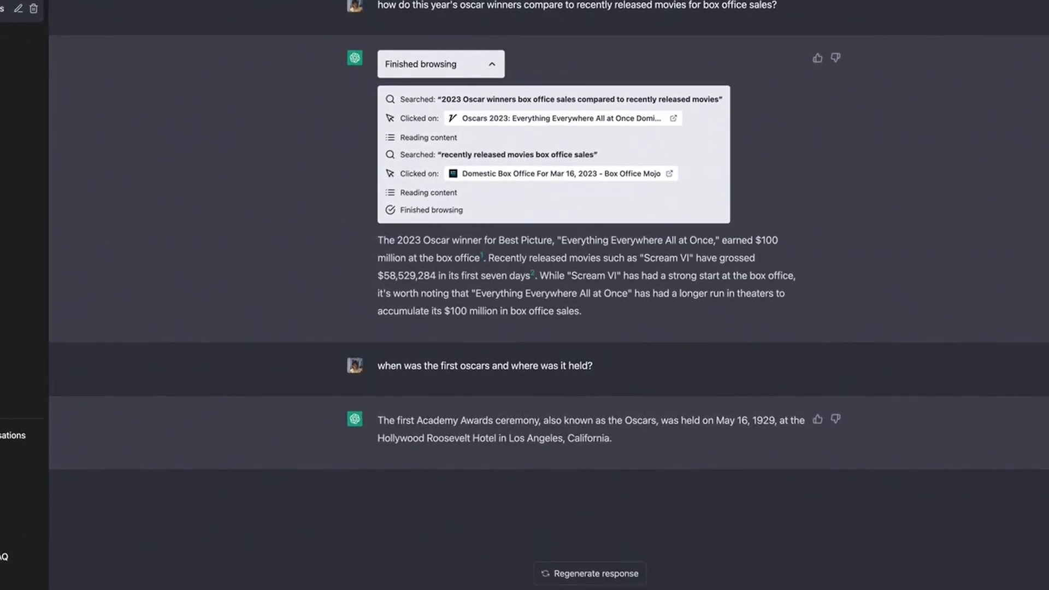
{"action": "scroll", "scroll_direction": "down", "scroll_amount": 3}
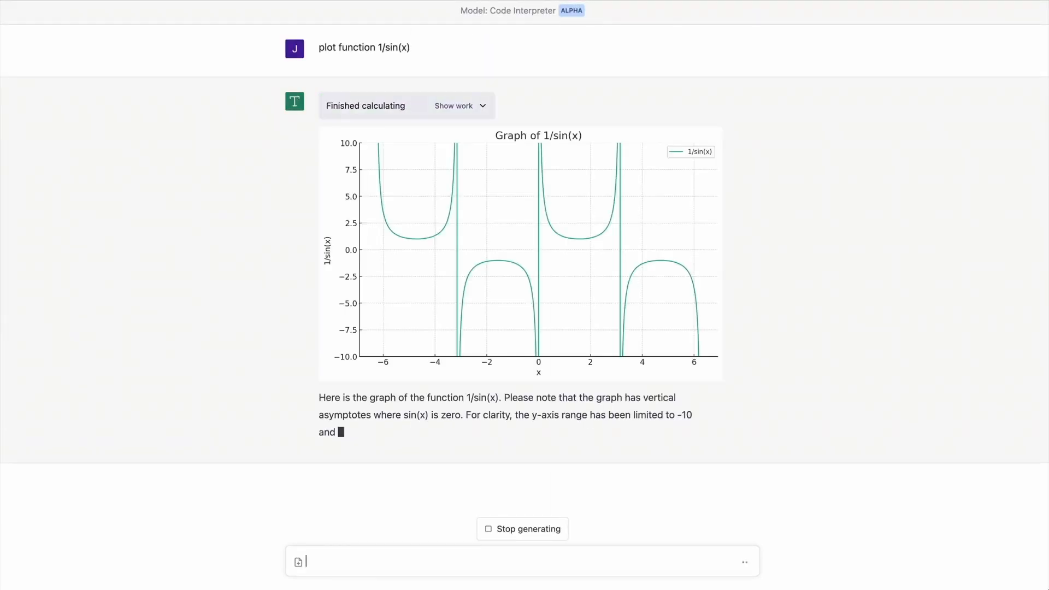
Request zooming the plot to x from 0 to 1 and a tangent line at x=0.3
{"action": "type", "text": "zoom in to range of x v"}
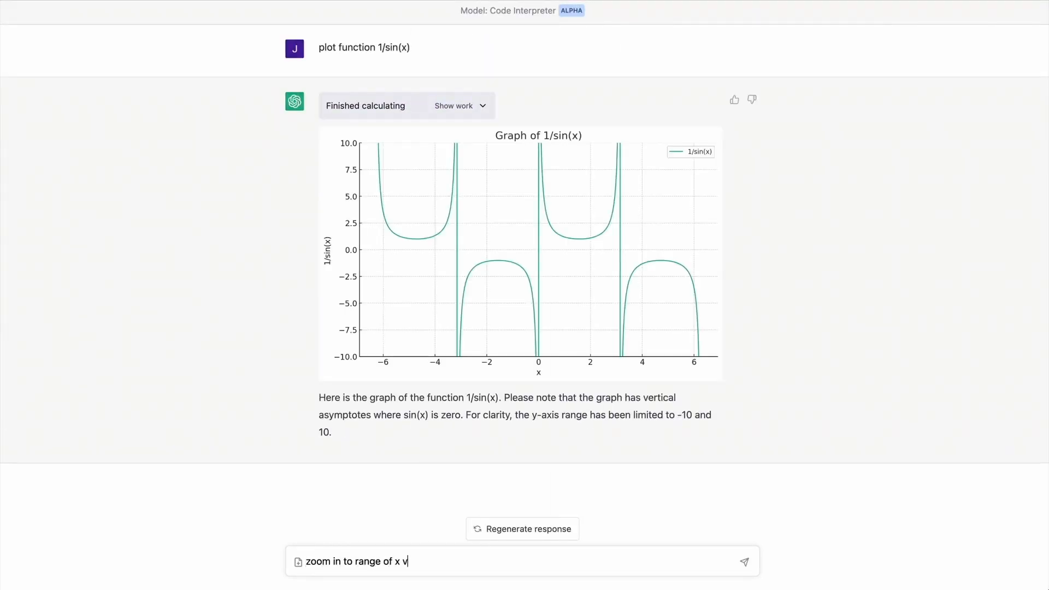
{"action": "left_click", "coordinate": [743, 561]}
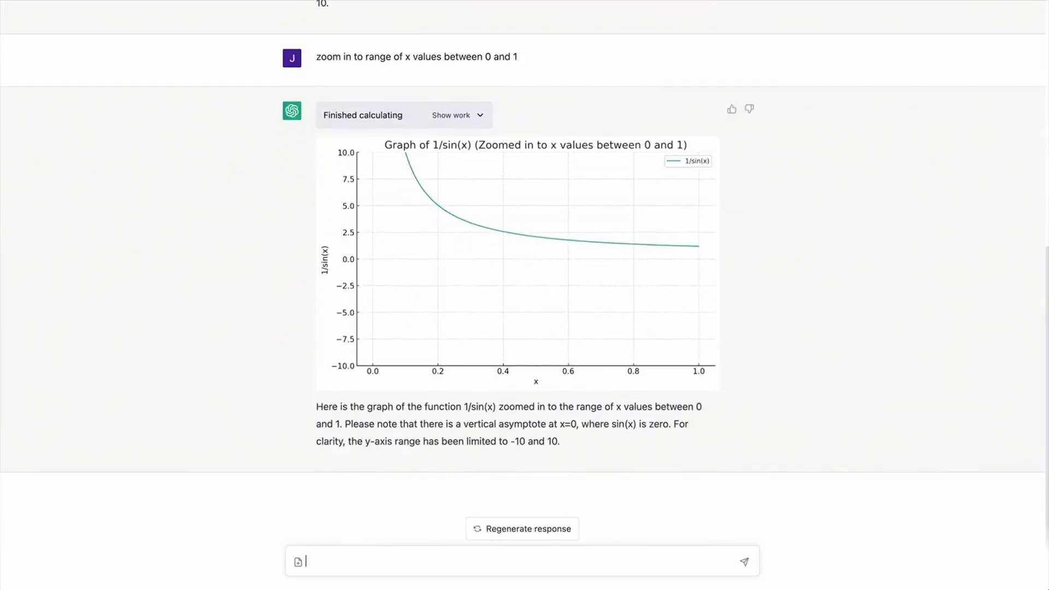
{"action": "type", "text": "plot a tangent line to"}
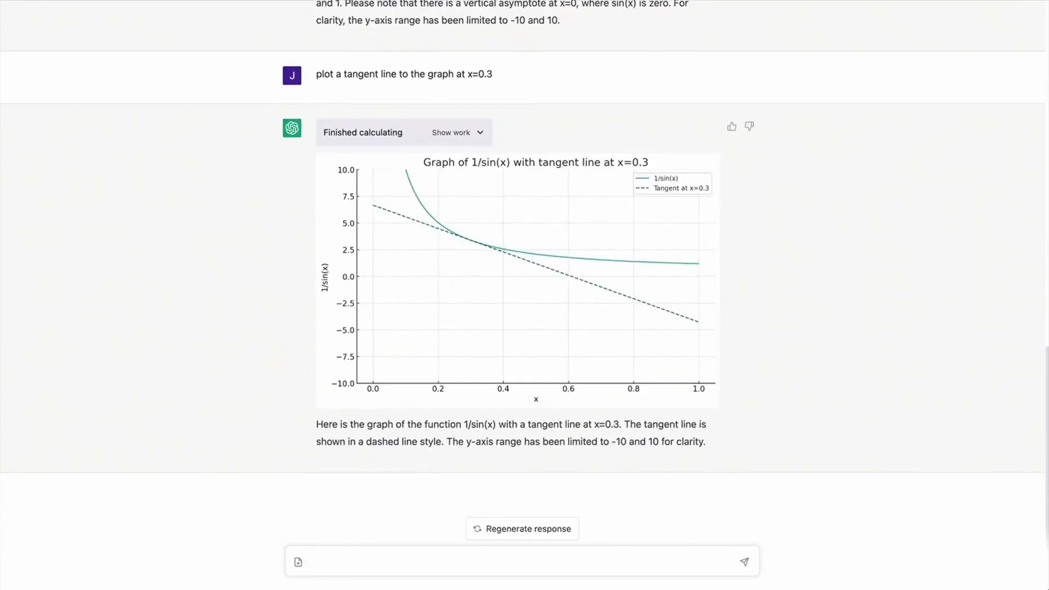
{"action": "type", "text": "can you make"}
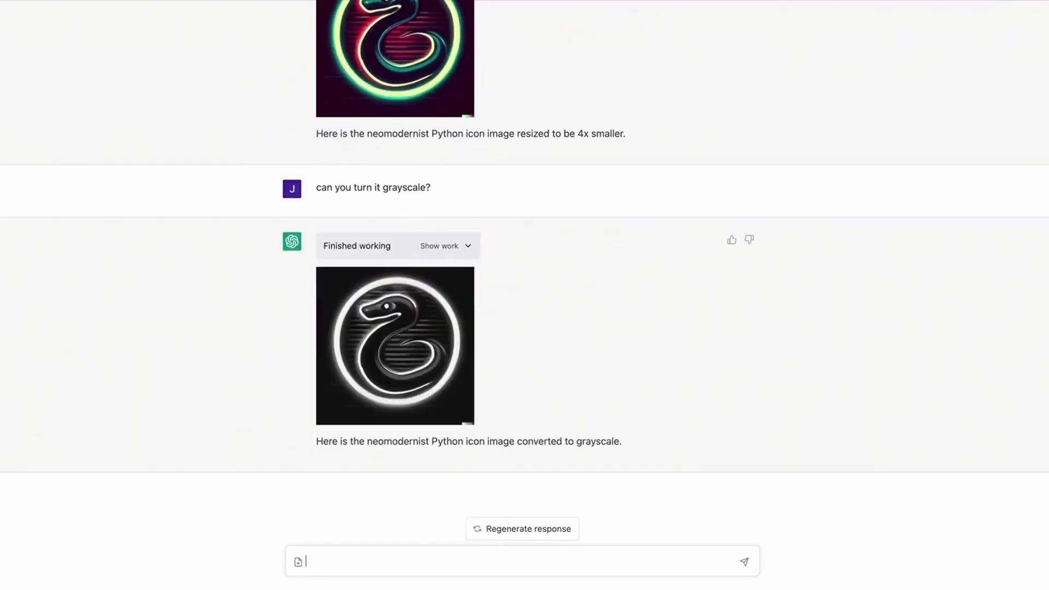
Ask for a light green tint, OpenCV foreground-only selection, and a download link
{"action": "type", "text": "please tint it a little li"}
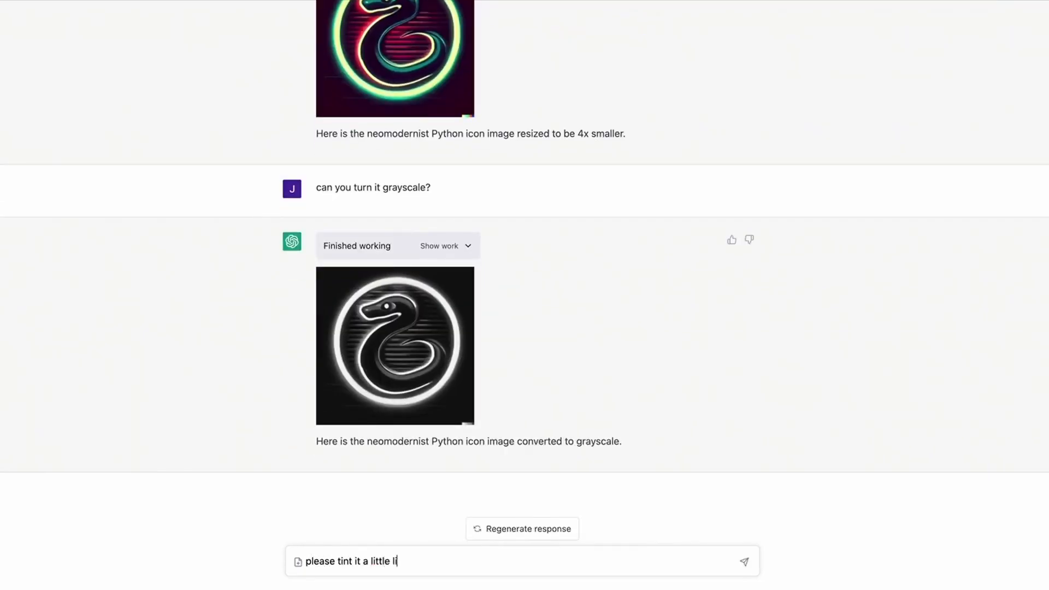
{"action": "type", "text": "now use"}
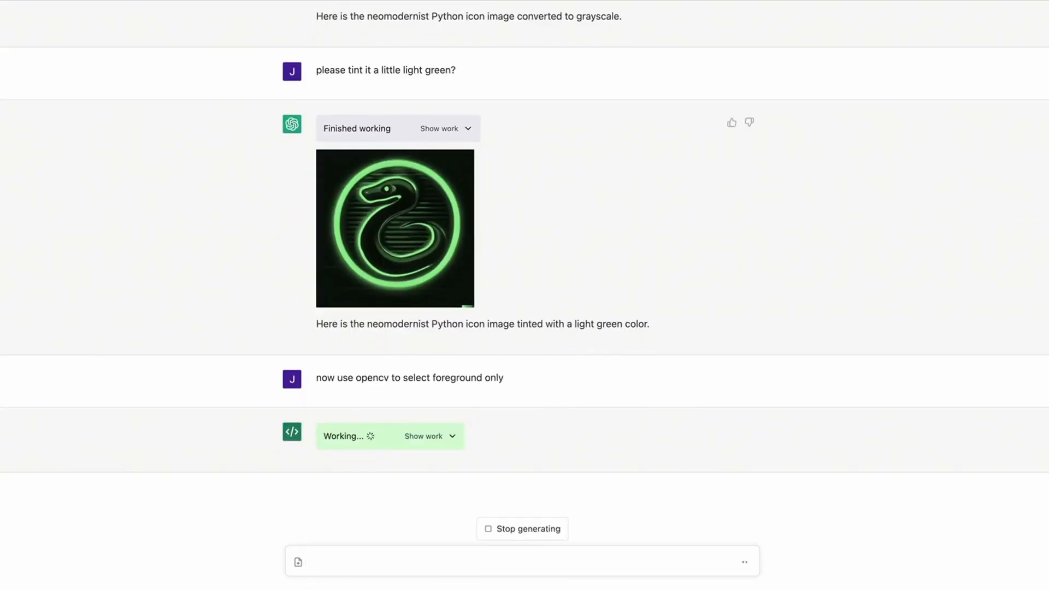
{"action": "type", "text": "can you make a download link for me?"}
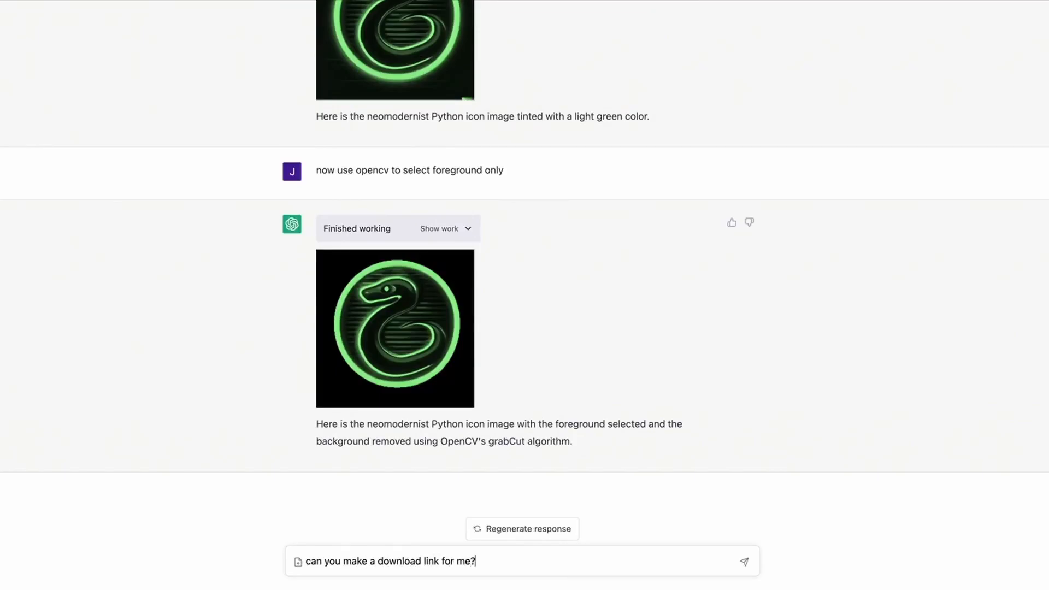
{"action": "left_click", "coordinate": [743, 560]}
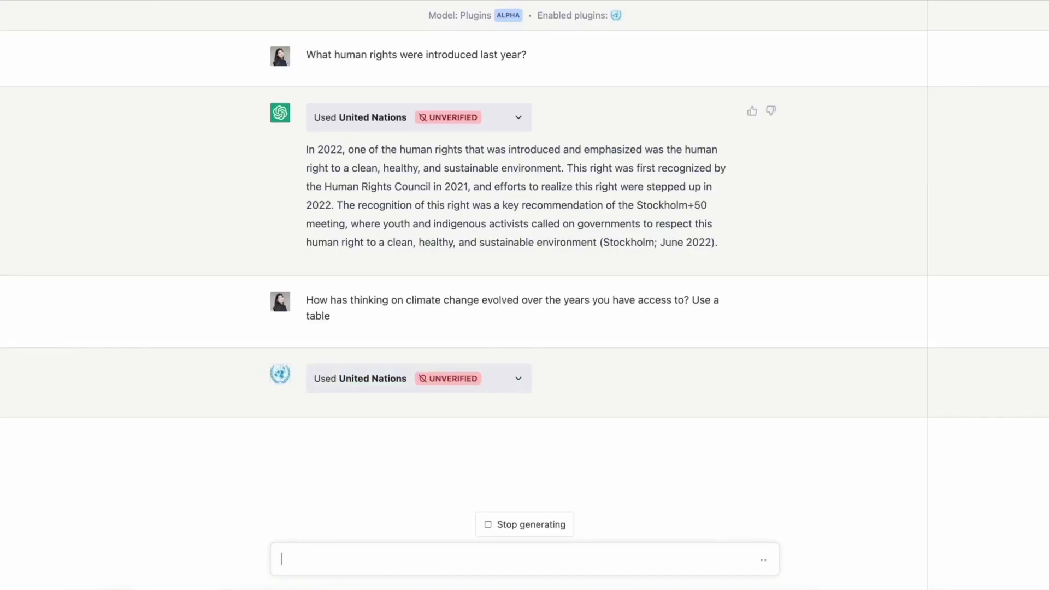
Scroll through the yearly climate-change table and the raw United Nations plugin JSON
{"action": "scroll", "scroll_direction": "down", "scroll_amount": 3}
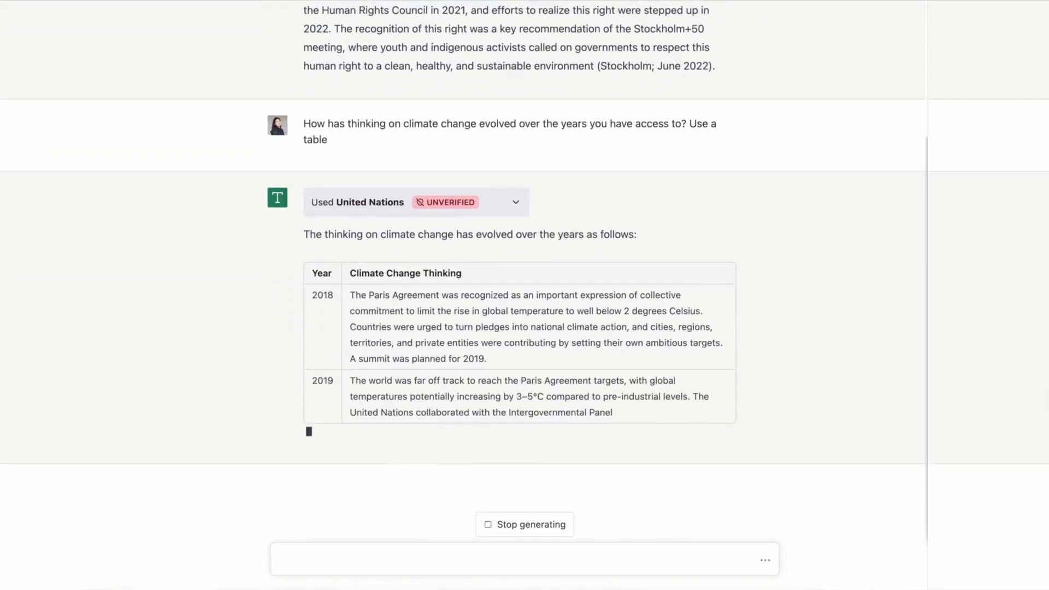
{"action": "scroll", "scroll_direction": "down", "scroll_amount": 3}
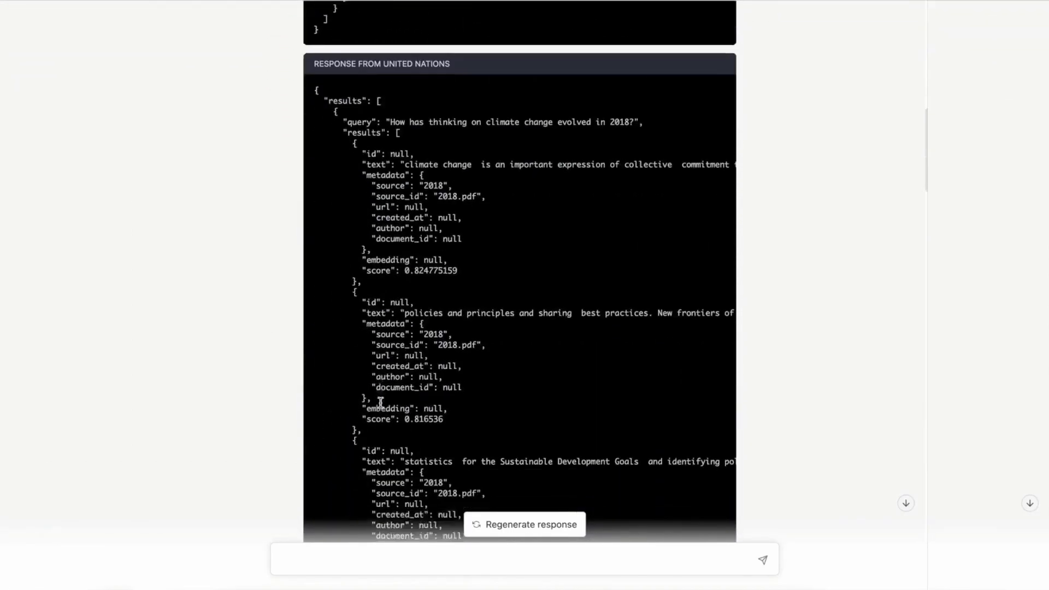
{"action": "scroll", "scroll_direction": "down", "scroll_amount": 3}
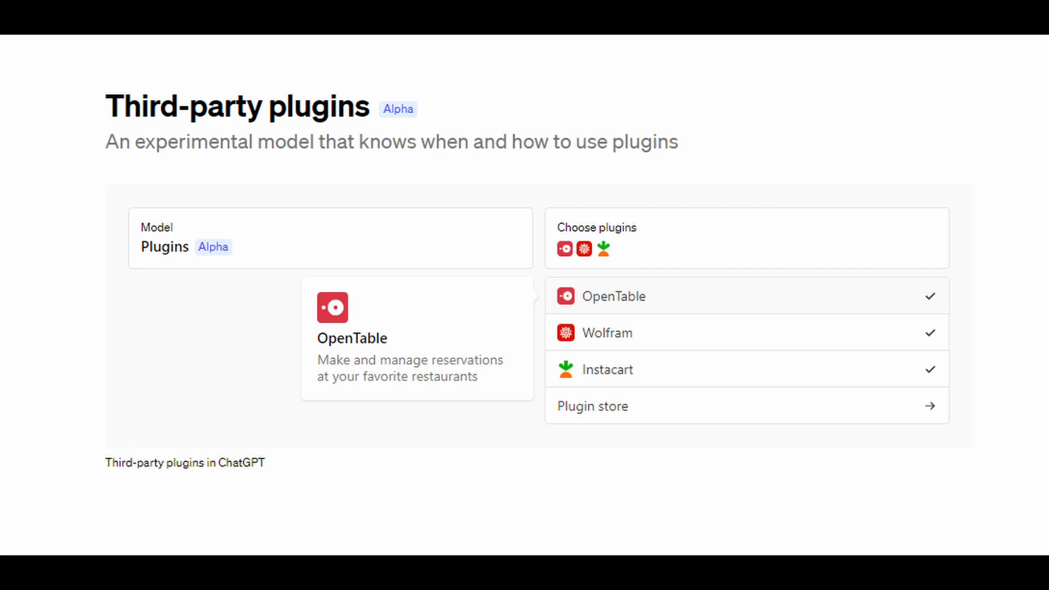
Install Wolfram|Alpha from the plugin store and return to the new chat's message box
{"action": "left_click", "coordinate": [591, 406]}
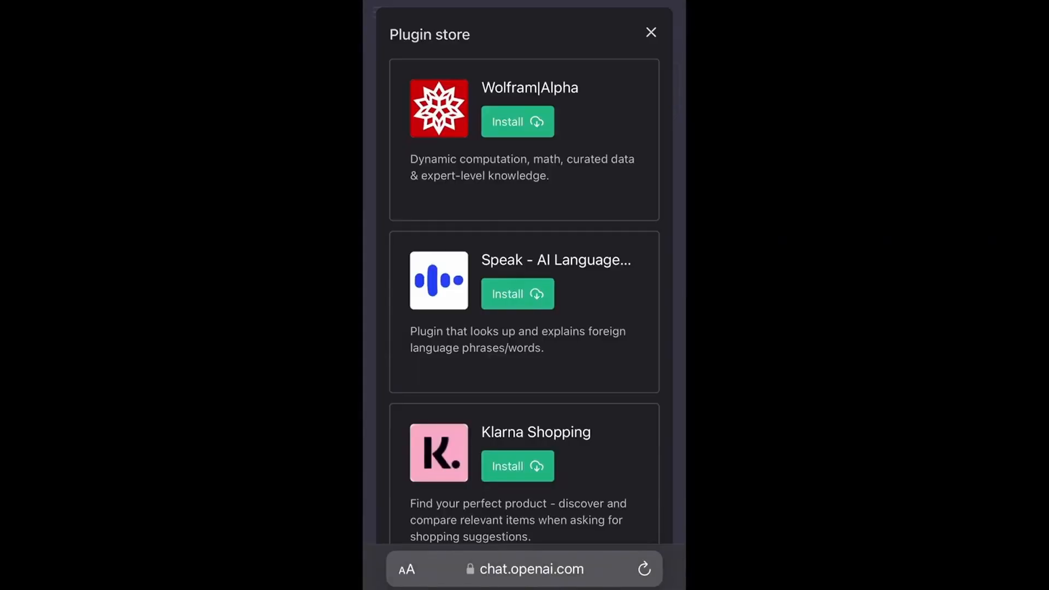
{"action": "scroll", "scroll_direction": "down", "scroll_amount": 3}
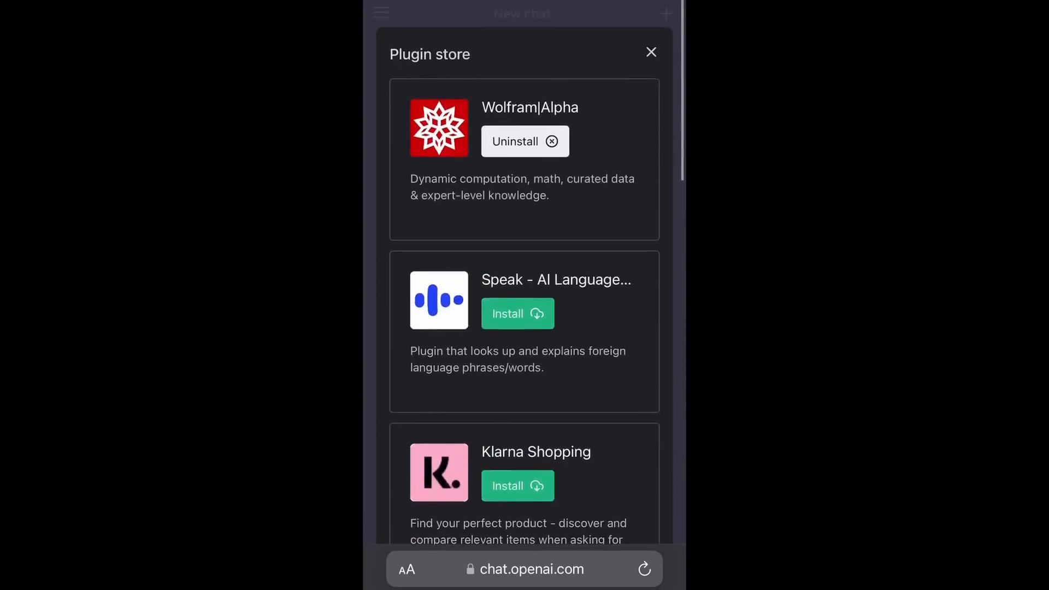
{"action": "left_click", "coordinate": [650, 53]}
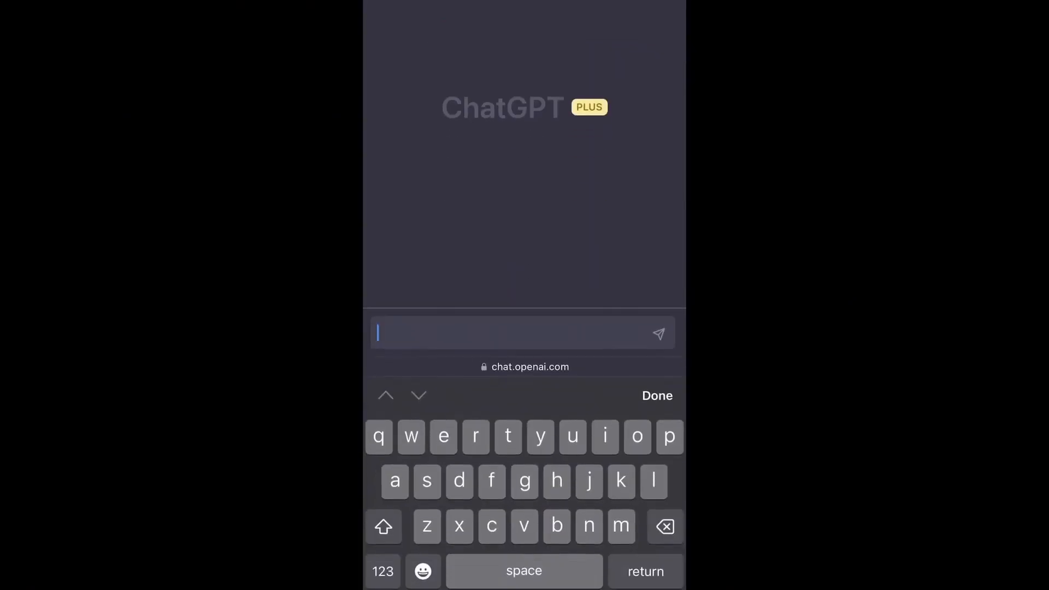
Send the vegan San Francisco weekend request and scroll to Greens Restaurant and chickpea salad ingredients
{"action": "type", "text": "Looking to eat vegan food in San Francisco this weekend. Could you get me one great restaurant suggestion for Saturday and a simple recipe for Sunday (just the ingredients) ? Please calculate the calories for the recipe using WolframAlpha. Finally order the ingredients on Instacart."}
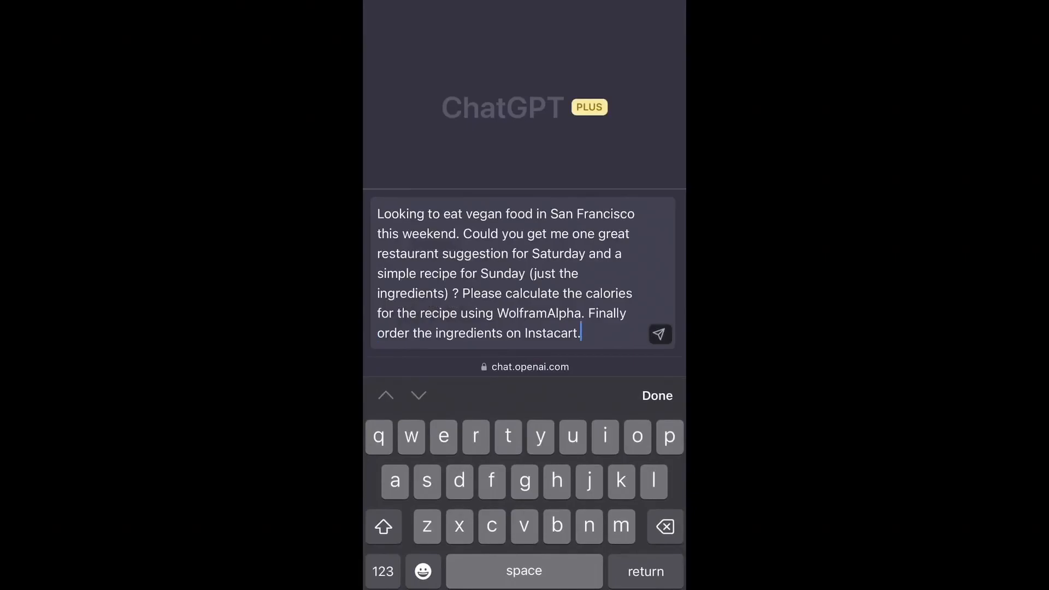
{"action": "left_click", "coordinate": [659, 333]}
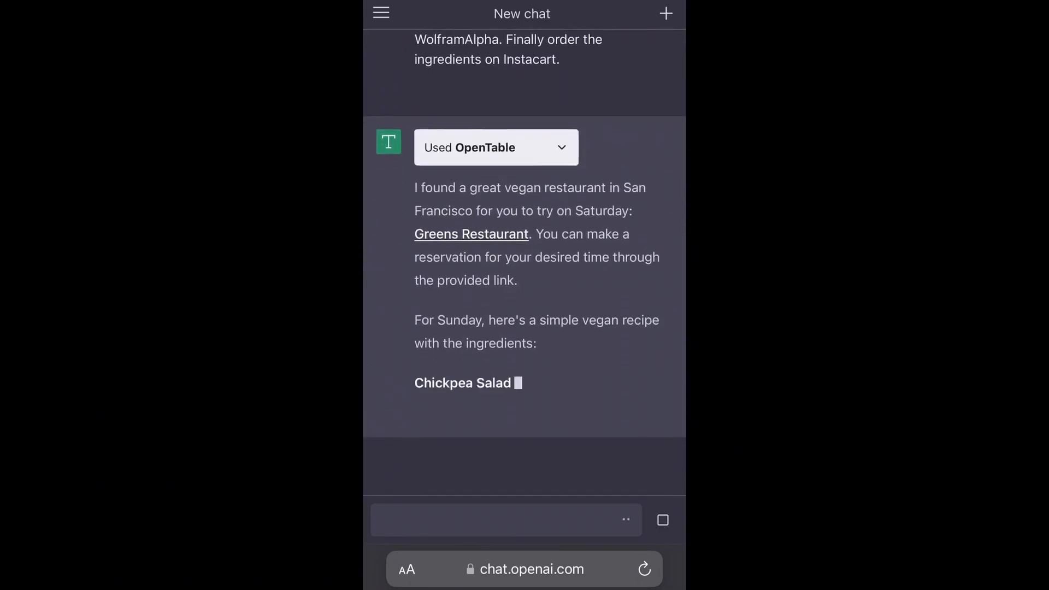
{"action": "scroll", "scroll_direction": "down", "scroll_amount": 3}
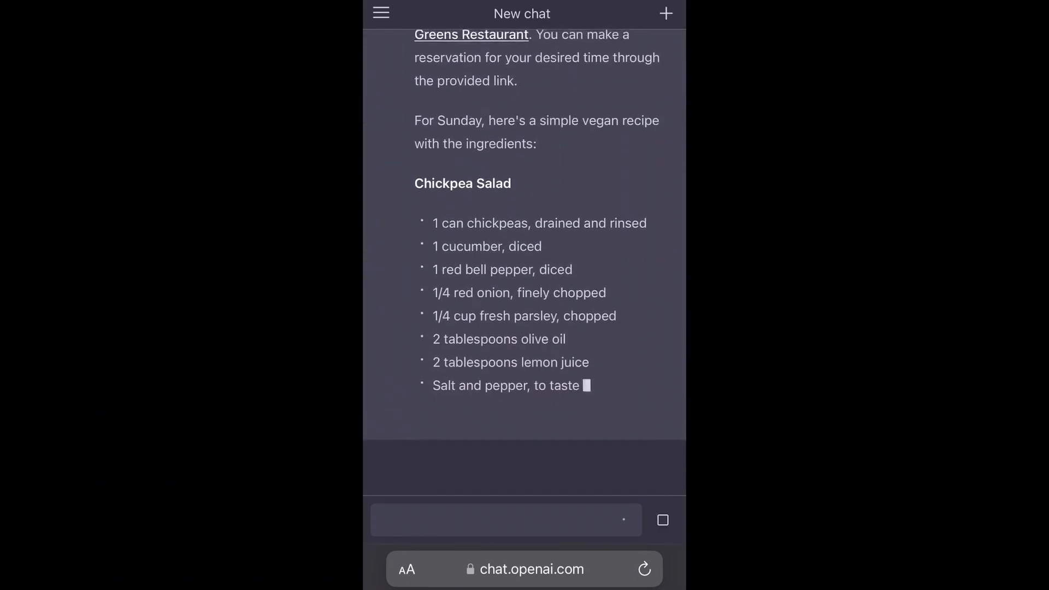